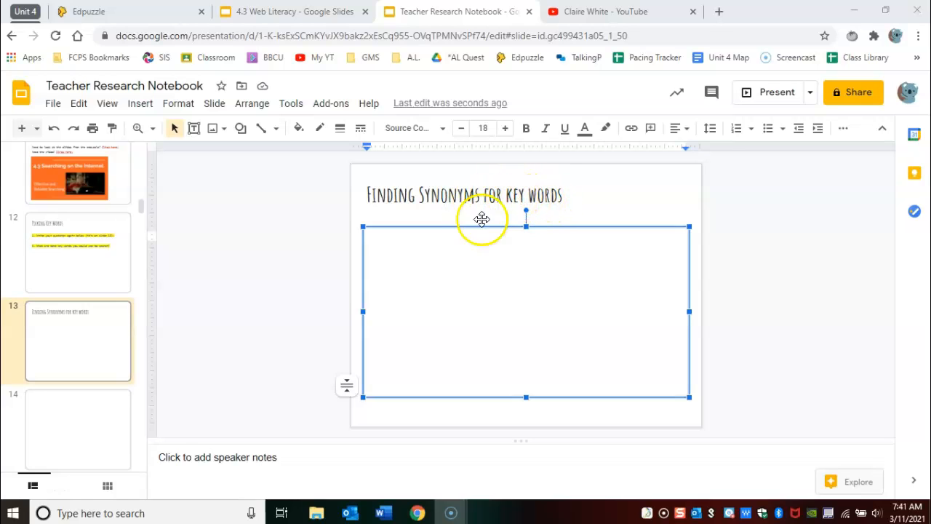
- Enter the word 'happy' in the slide body and look up its definition and synonyms in the Dictionary panel
click(454, 245)
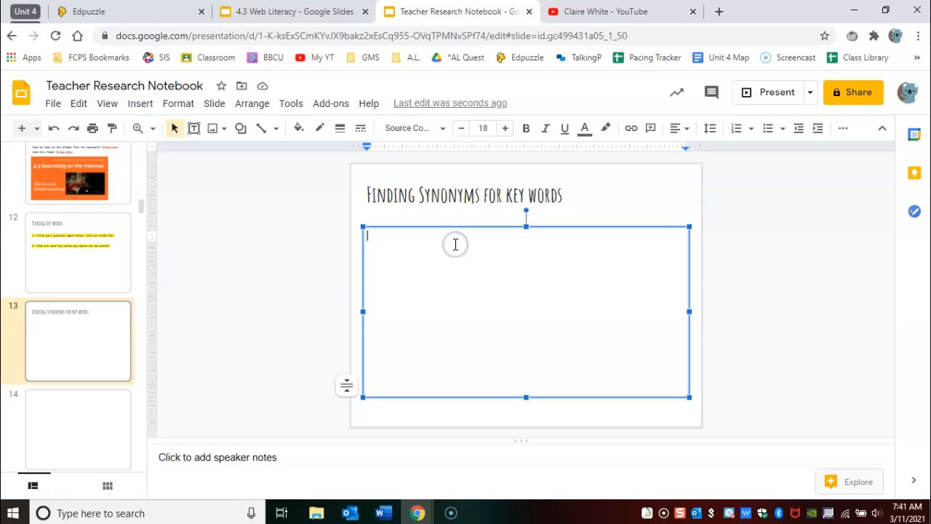
text(ha)
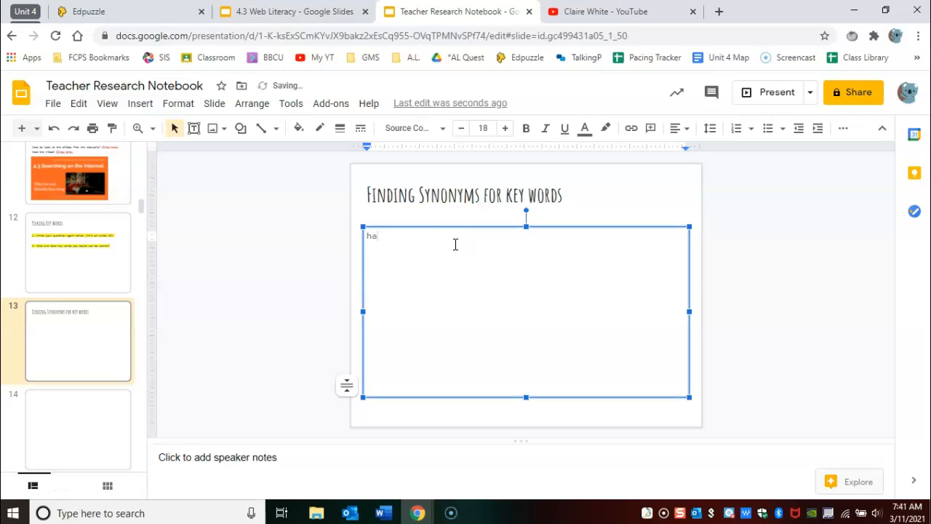
text(ppy)
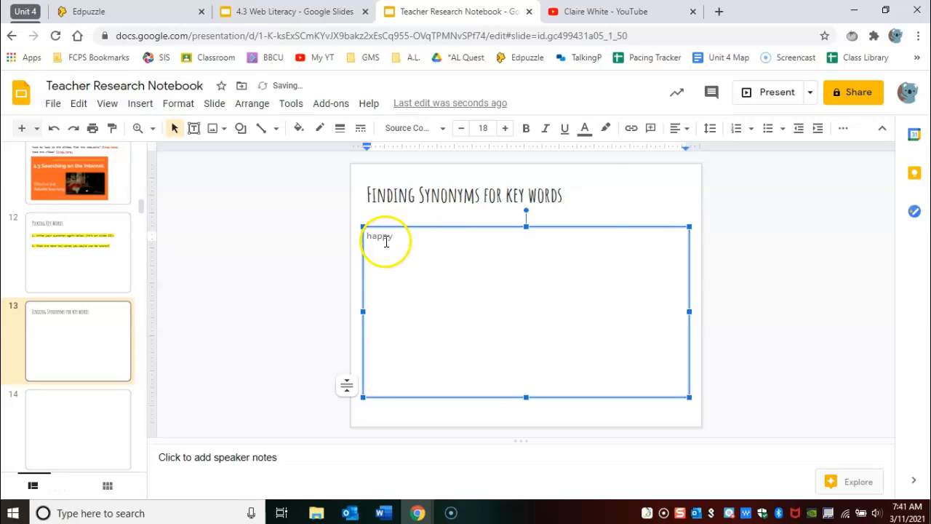
right_click(378, 235)
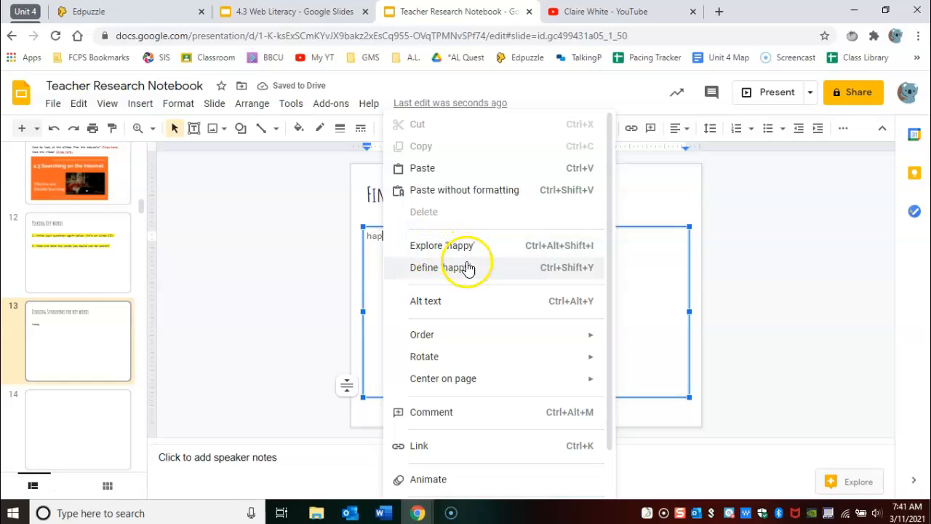
click(424, 268)
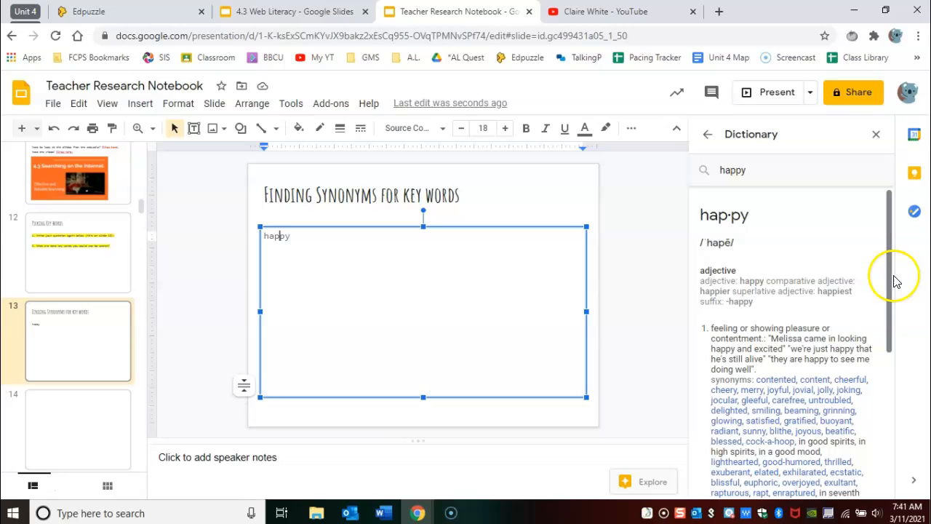
scroll(down, 3)
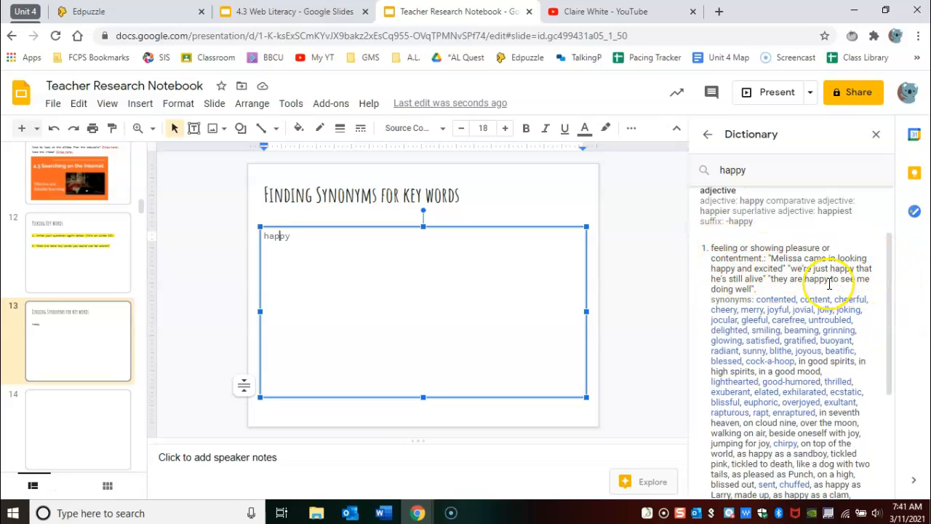
mouse_move(720, 300)
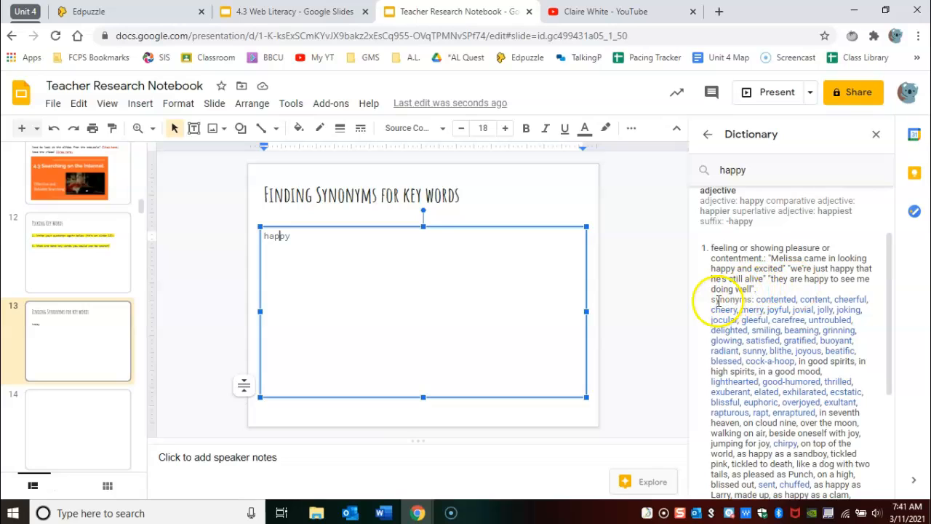
double_click(730, 299)
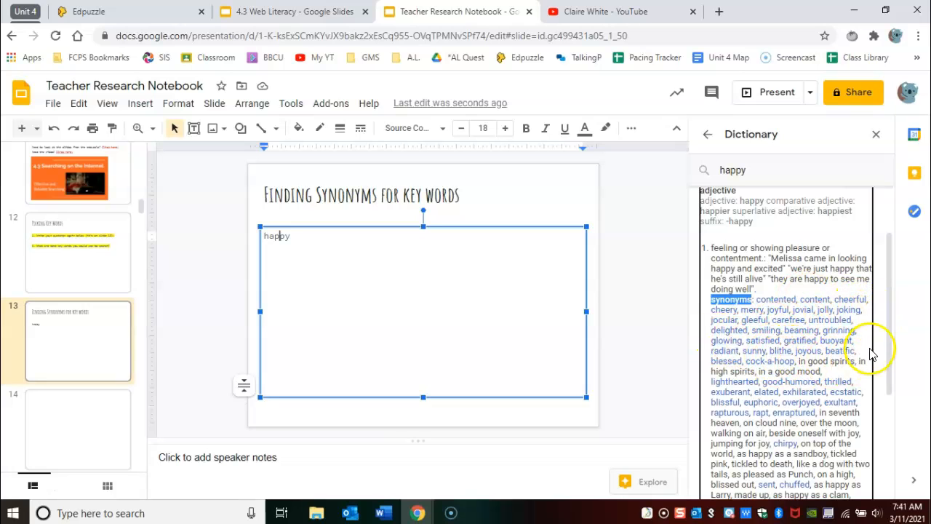
scroll(down, 3)
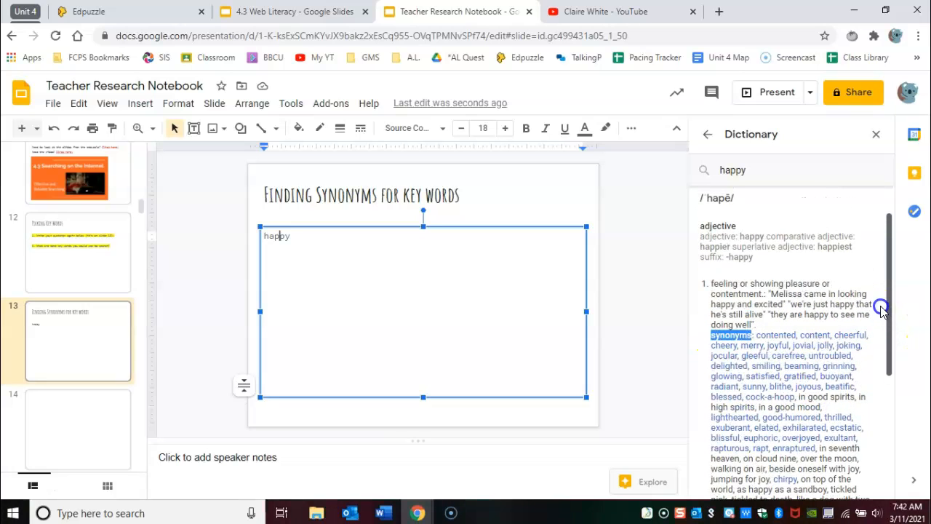
mouse_move(691, 314)
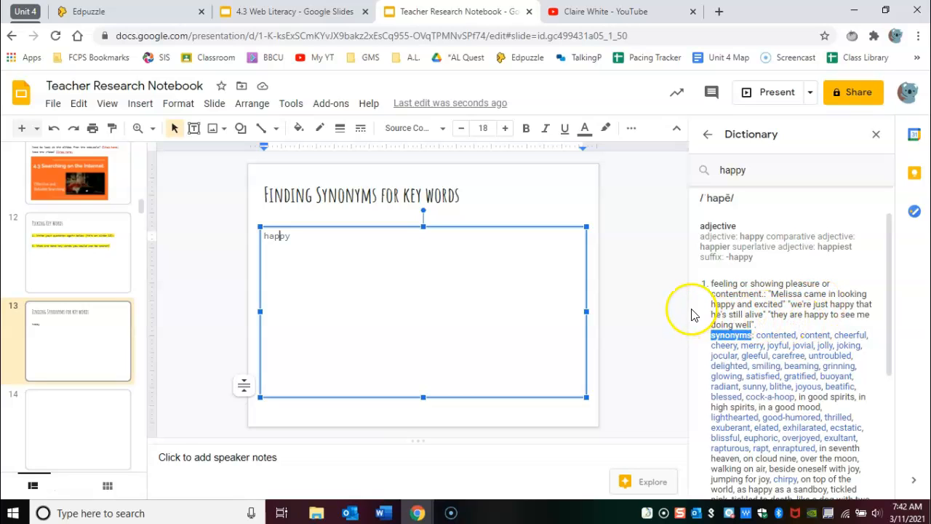
scroll(down, 3)
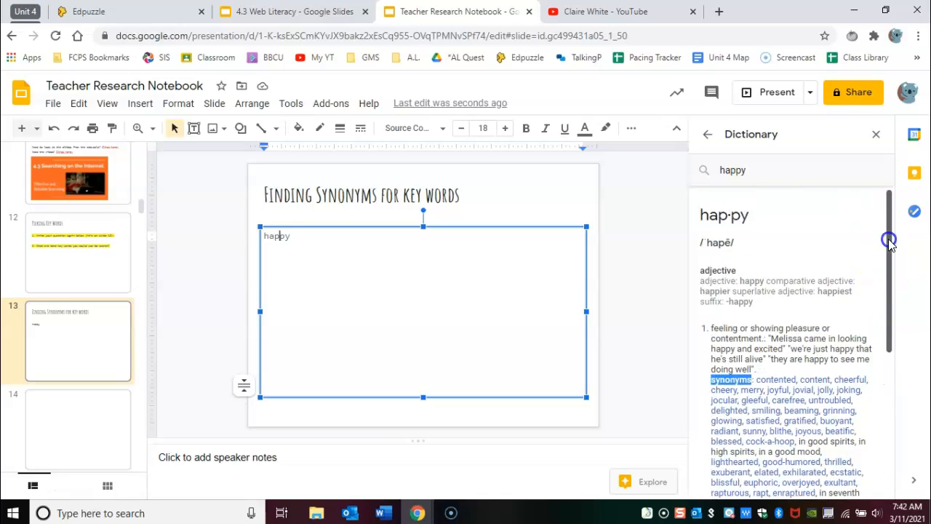
scroll(down, 3)
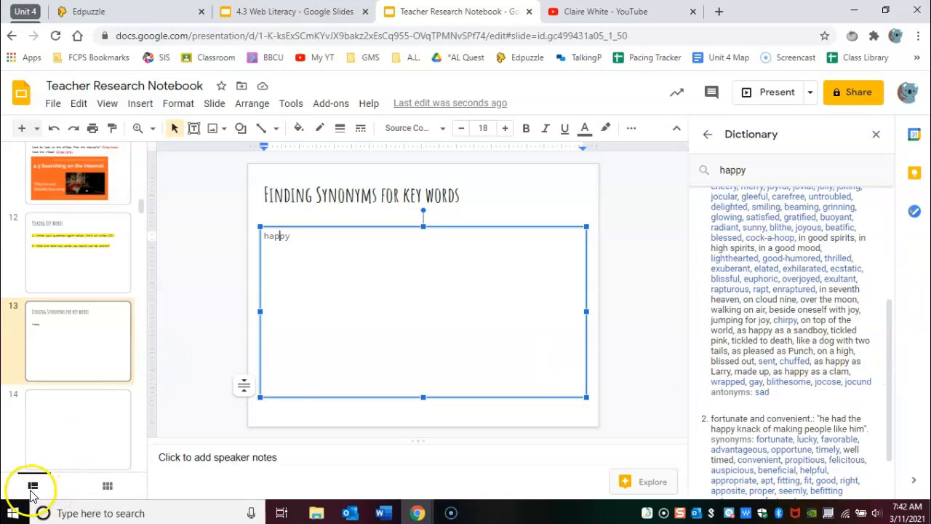